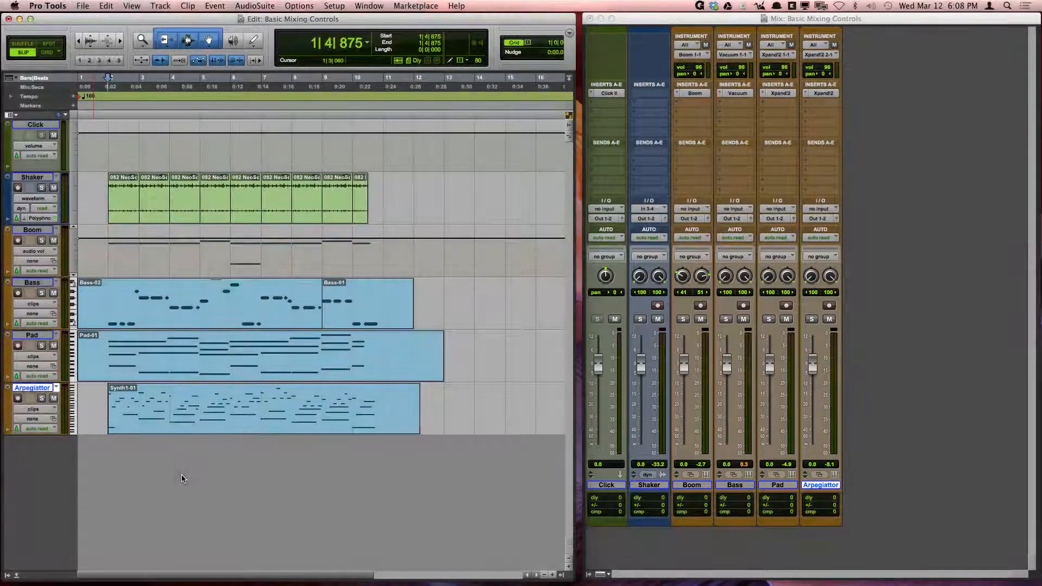
Enable the I/O view so input, output, volume and pan show beside every track
click(49, 257)
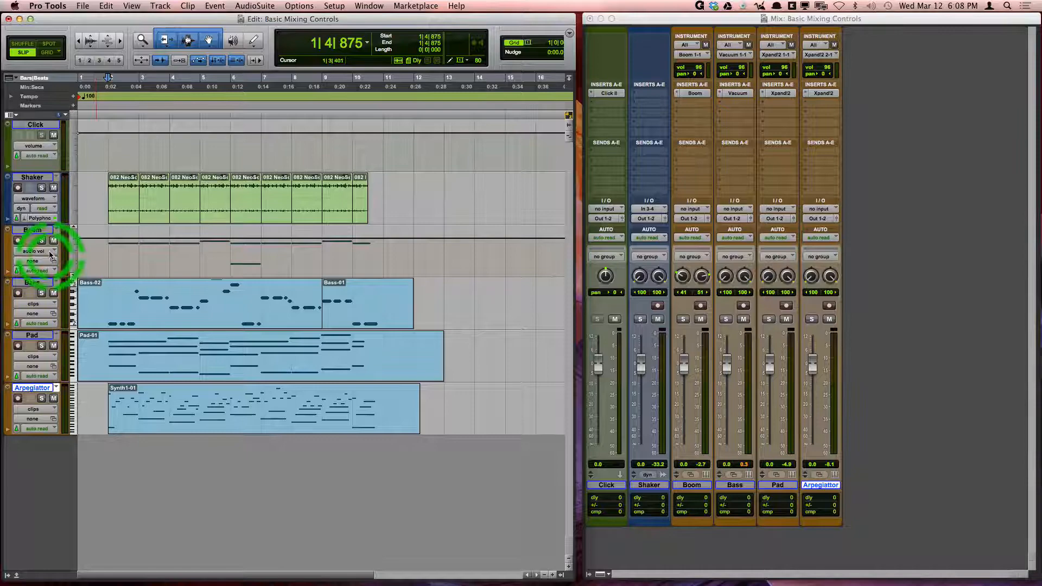
click(11, 114)
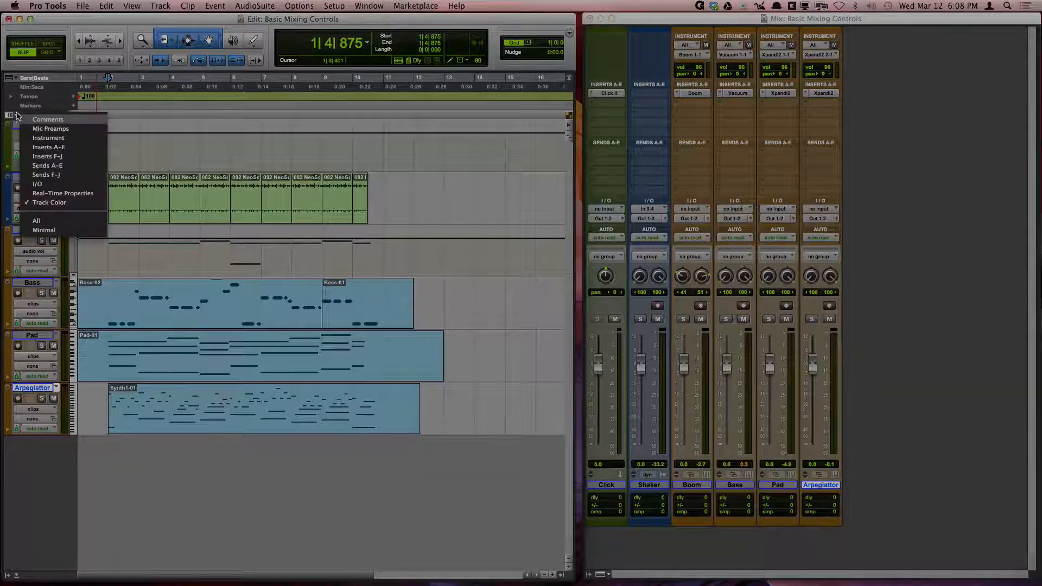
click(42, 185)
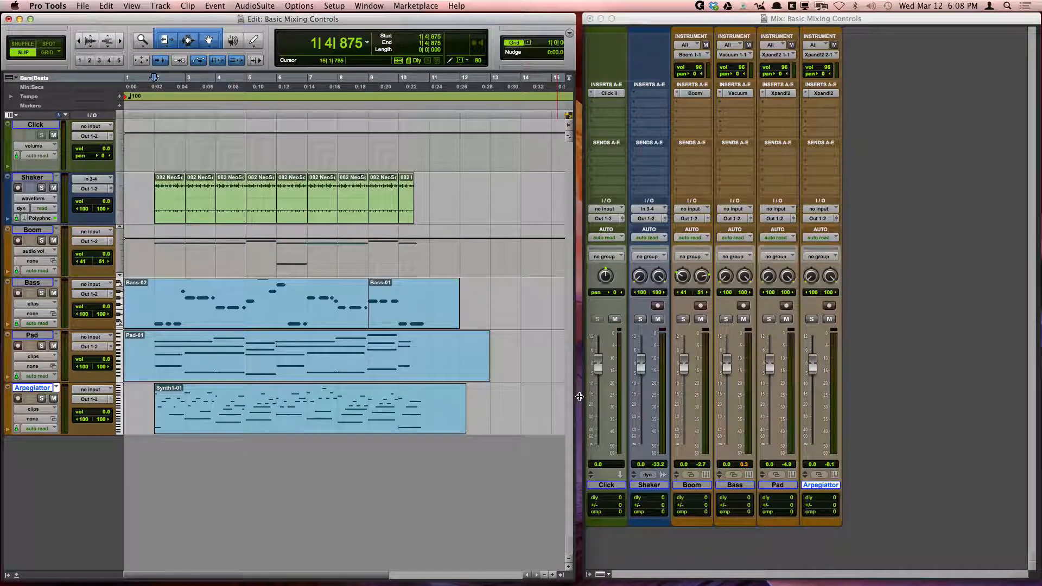
Use the Shaker track's output window area and lower the Boom fader to -3.7 dB
click(140, 288)
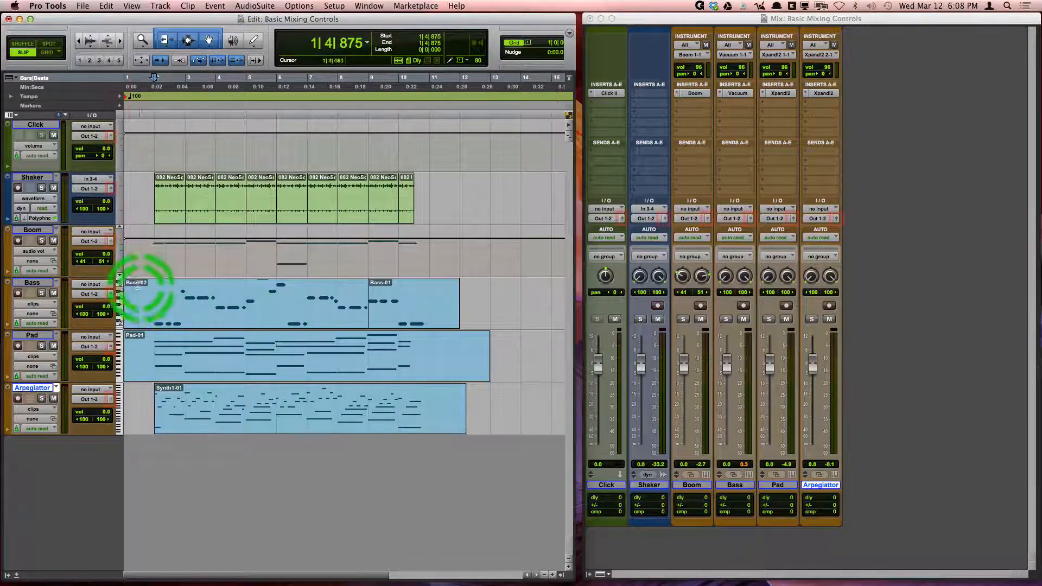
click(94, 294)
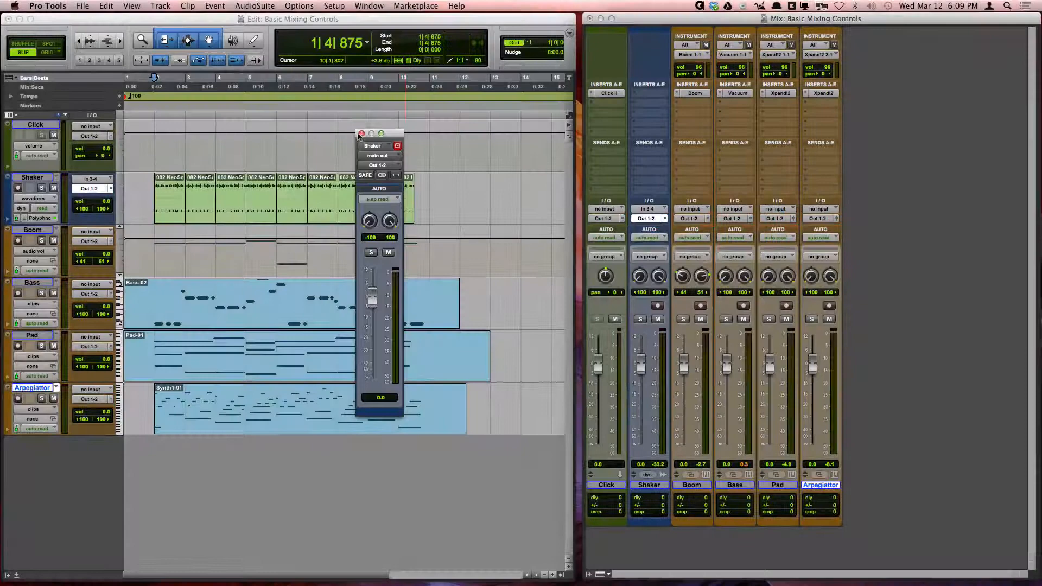
click(360, 132)
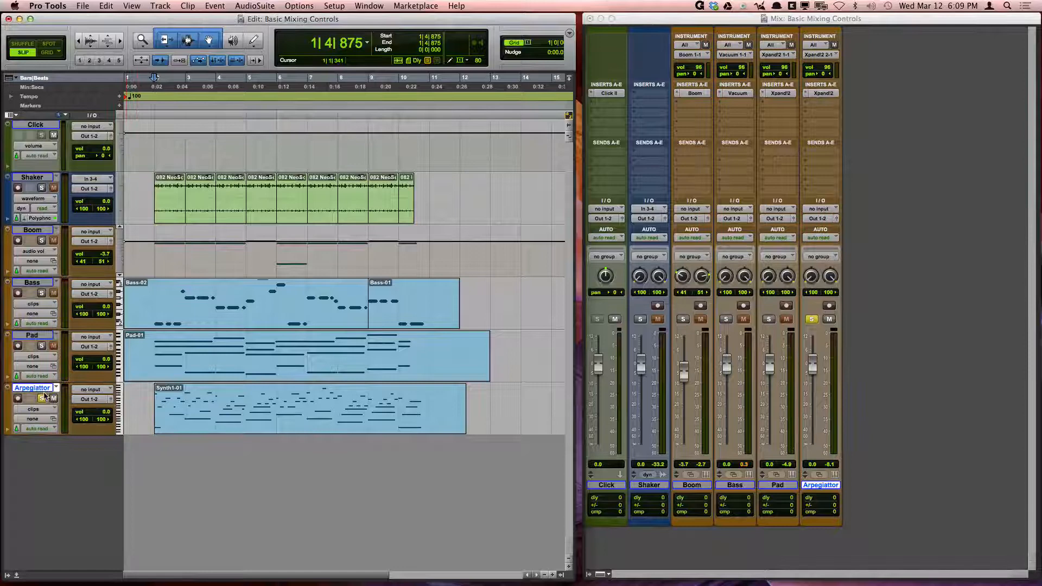
Start session playback with the Spacebar and adjust the Bass and Pad faders
click(43, 398)
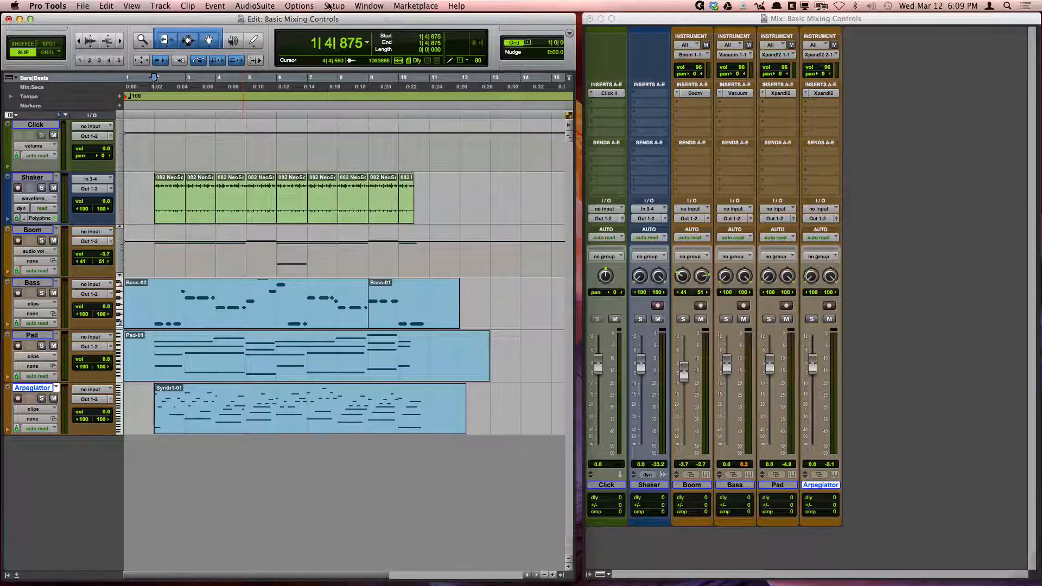
click(298, 7)
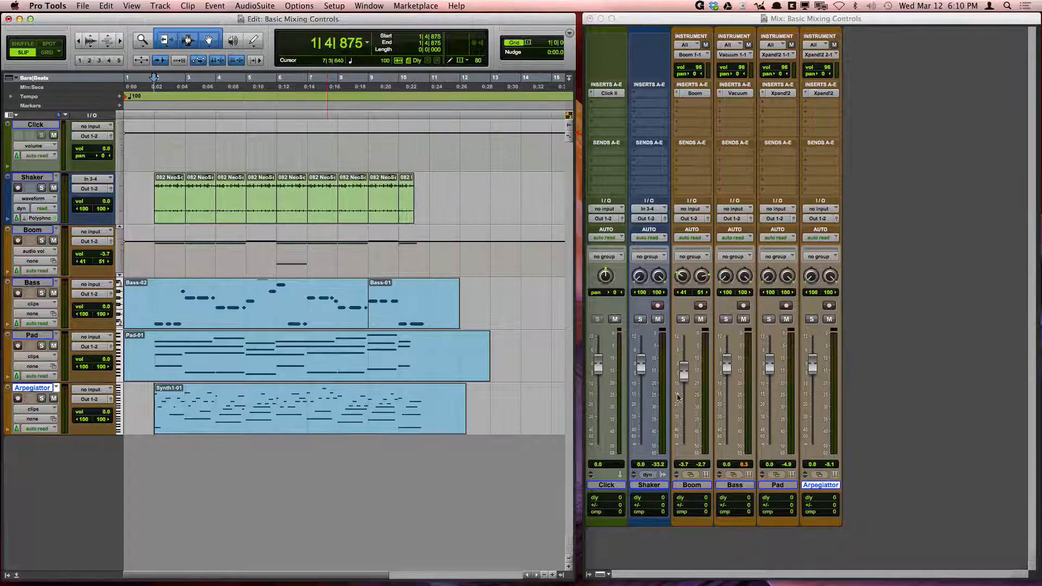
key(space)
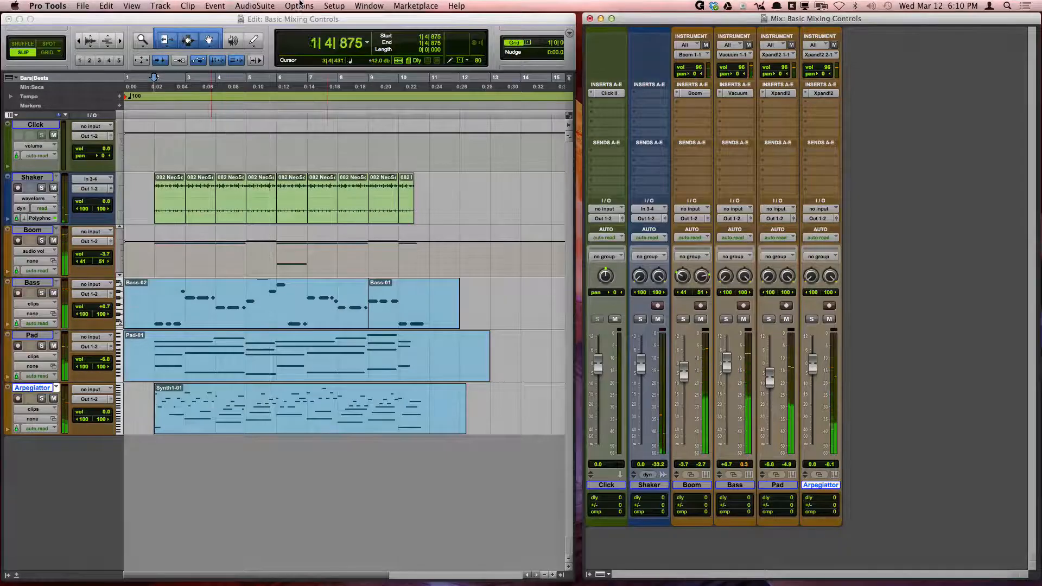
Turn on Pre-Fader Metering from the Options menu
click(299, 6)
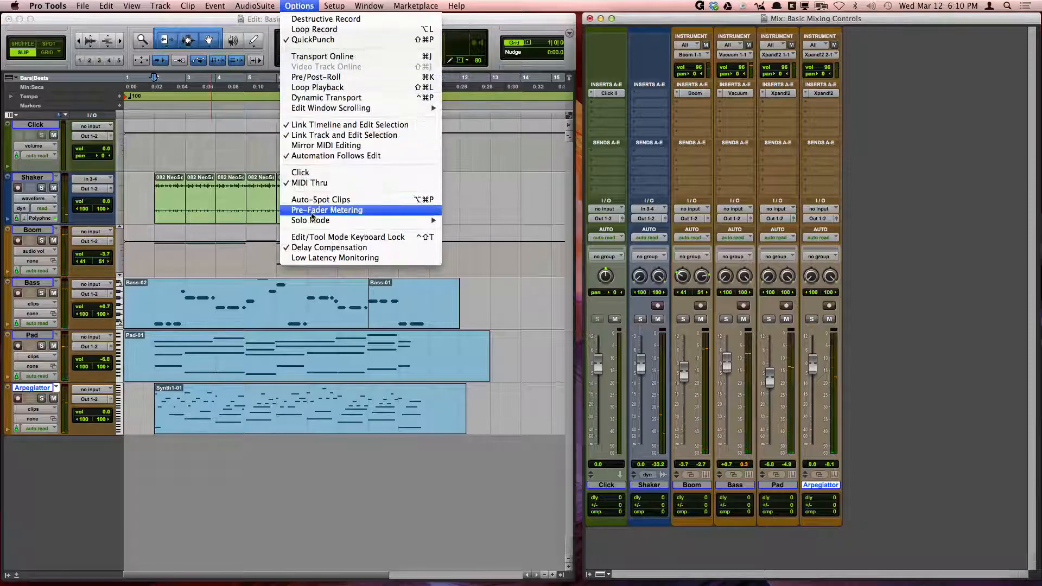
click(327, 209)
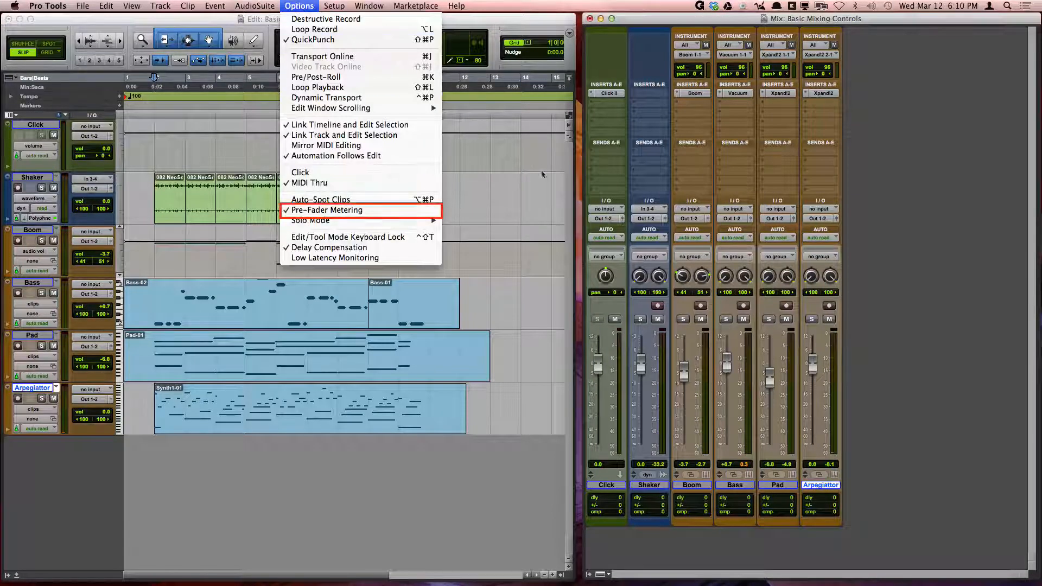
click(327, 210)
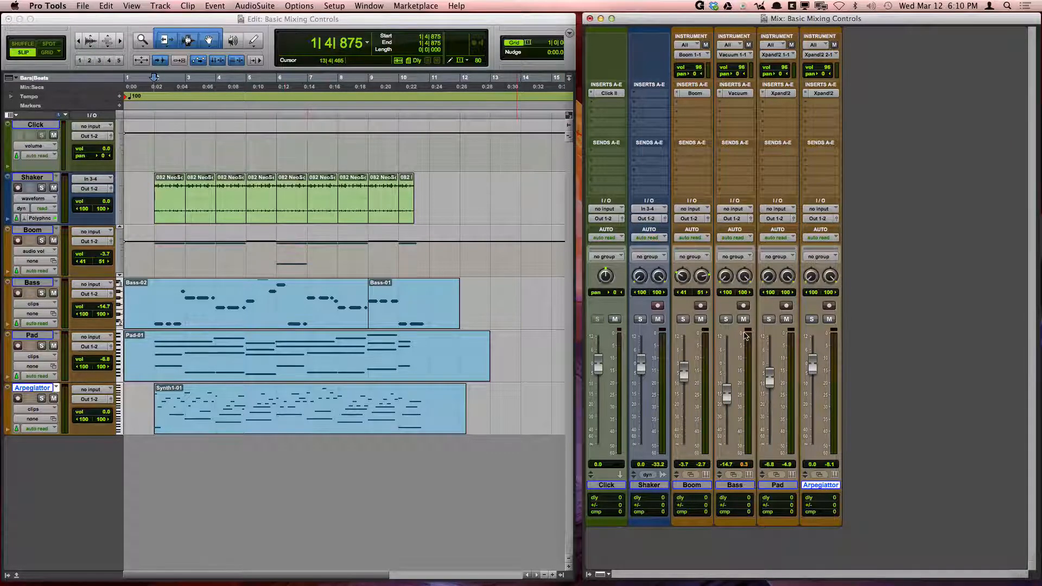
Lower the Bass fader to -14.7 dB and set the Shaker input to In 5-6
click(225, 96)
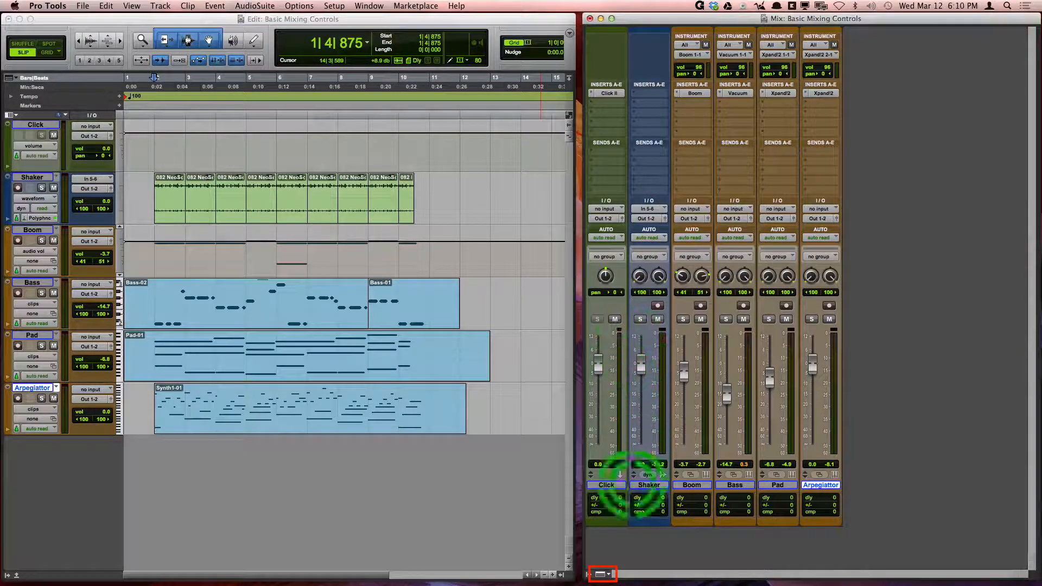
Show the Comments and Inserts F-J sections on the Mix window channel strips
click(601, 573)
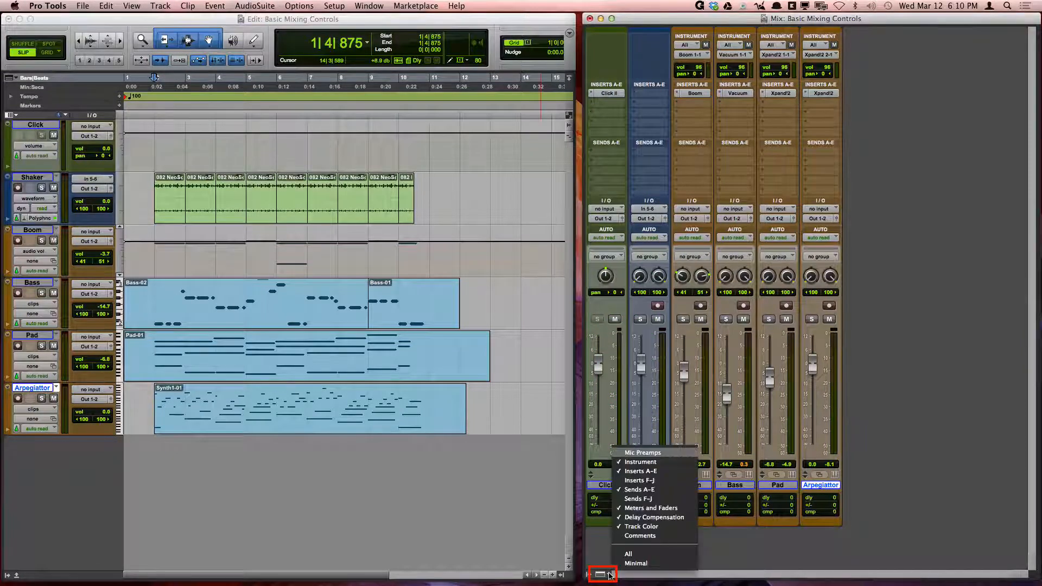
mouse_move(639, 535)
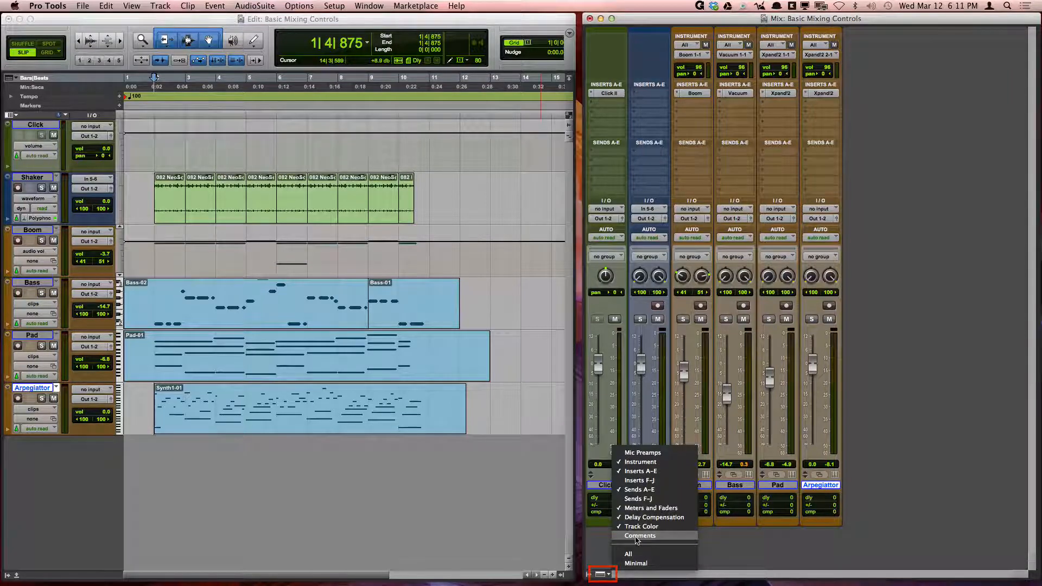
click(639, 534)
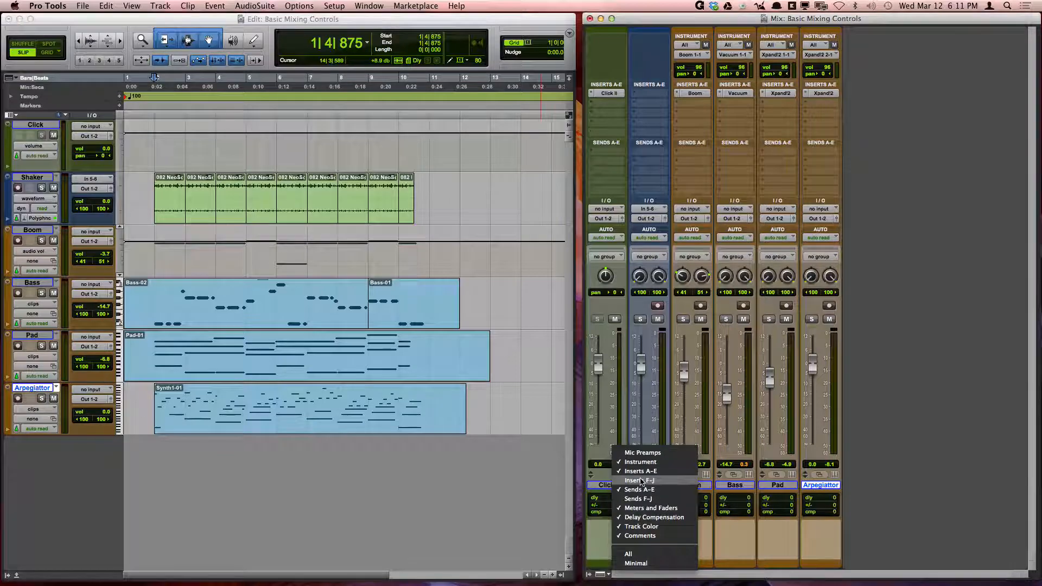
click(638, 480)
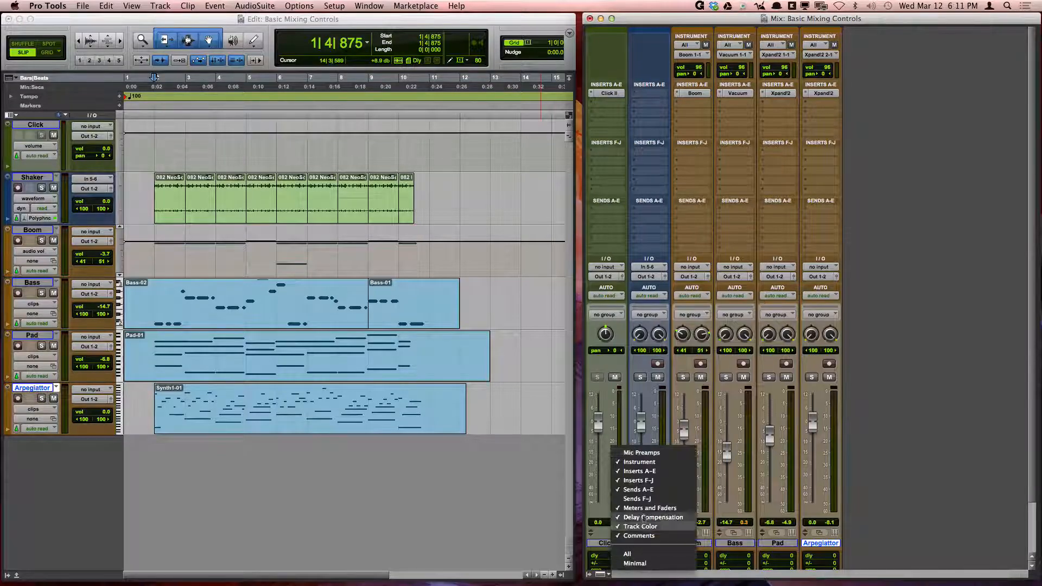